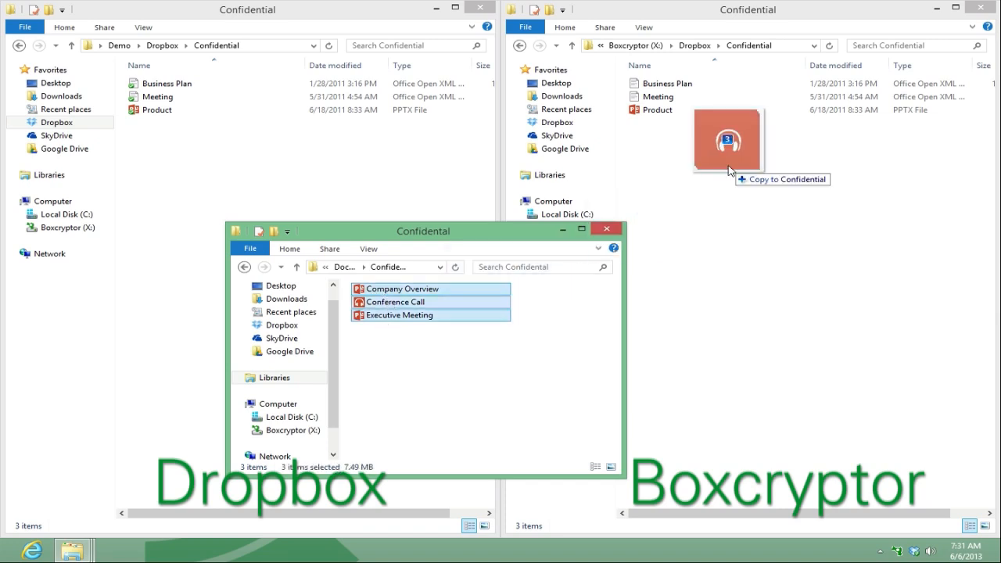
Encrypt Conference Call and Executive Meeting in Confidential so they appear scrambled in Dropbox
right_click(666, 122)
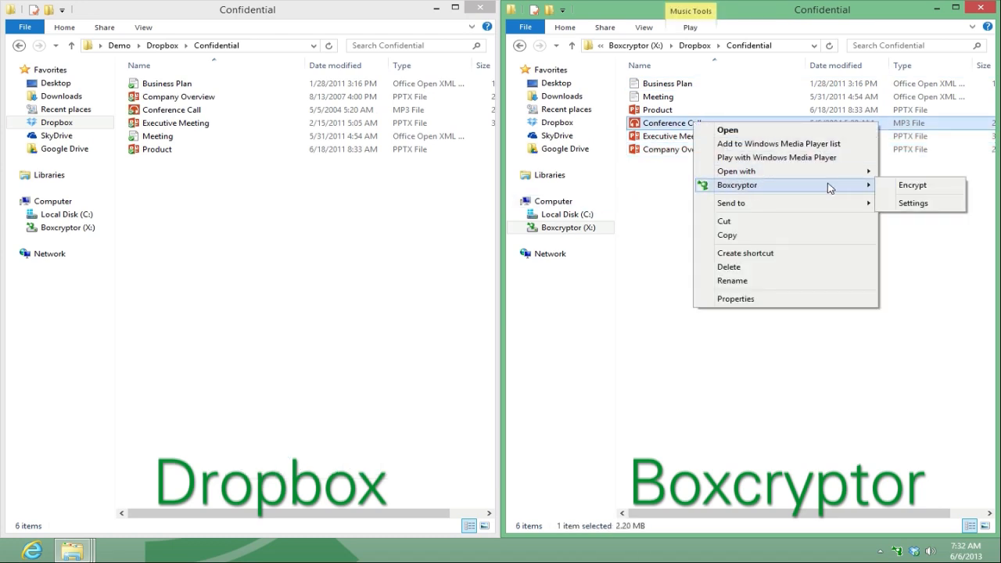
left_click(911, 184)
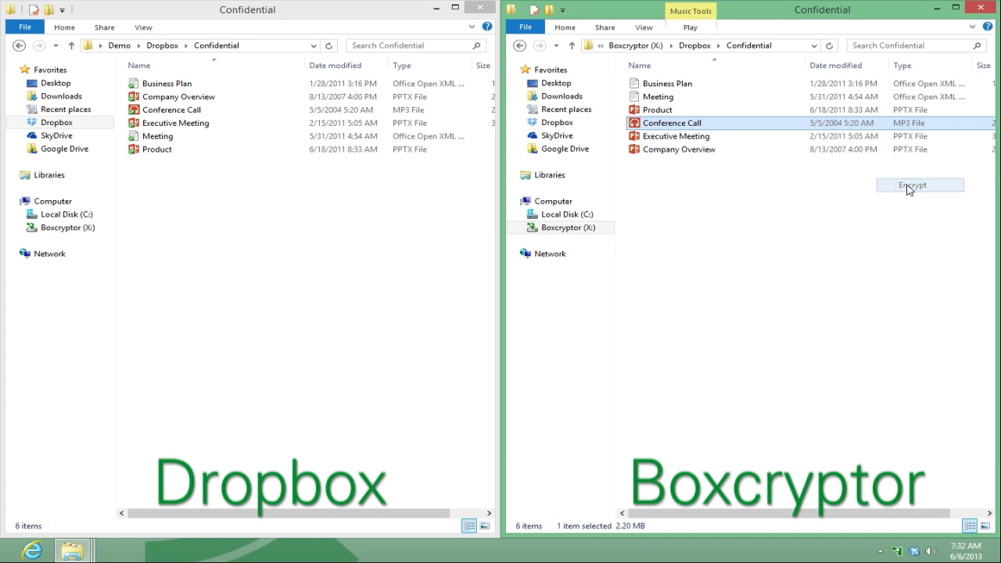
left_click(920, 185)
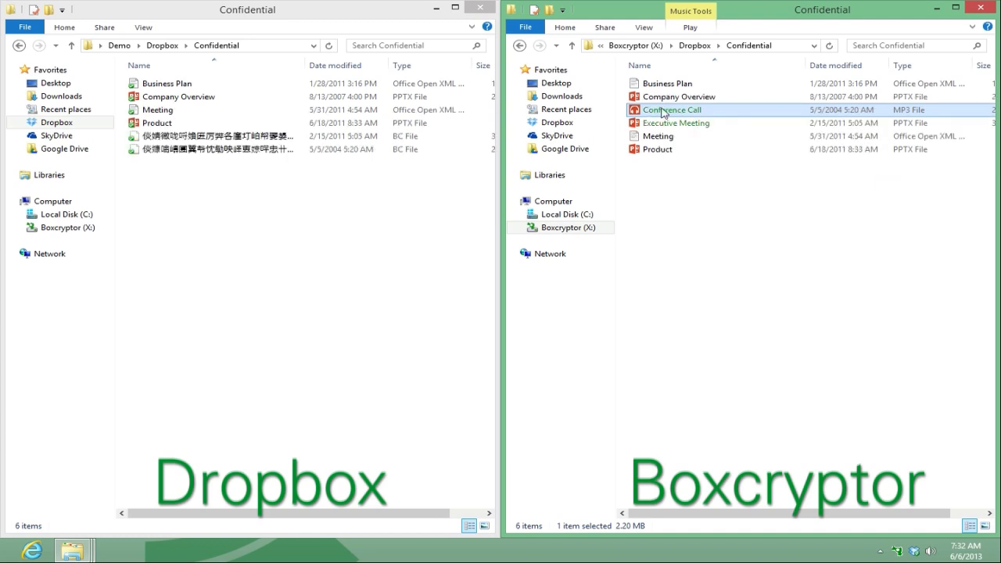
Share access to encrypted Conference Call with John Doe alongside owner John Demo
right_click(669, 110)
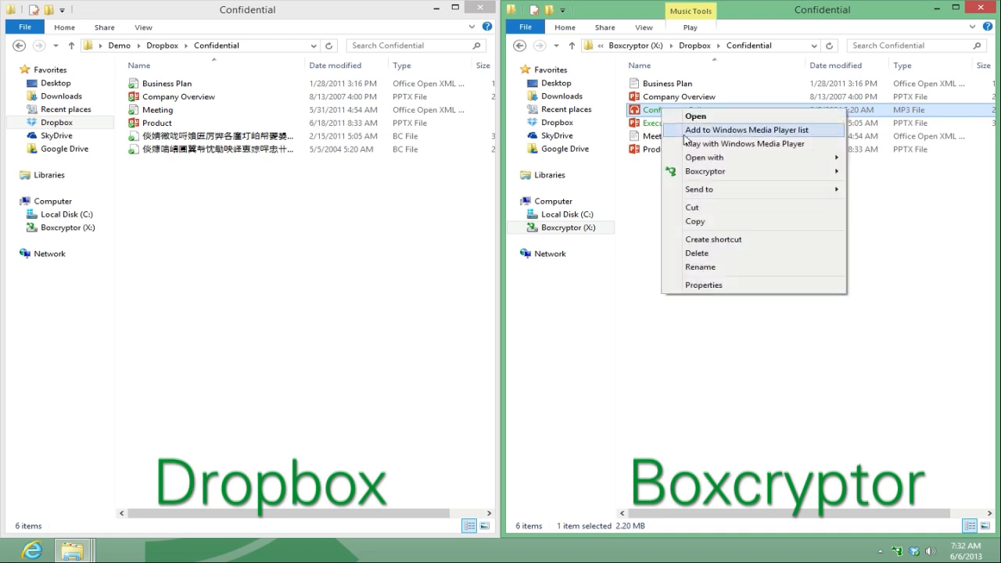
left_click(704, 170)
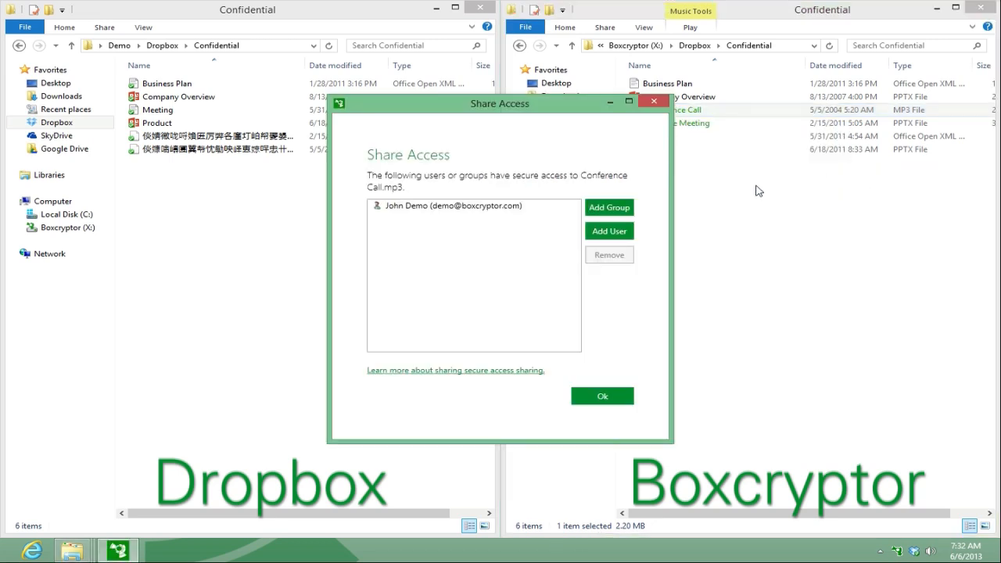
left_click(610, 231)
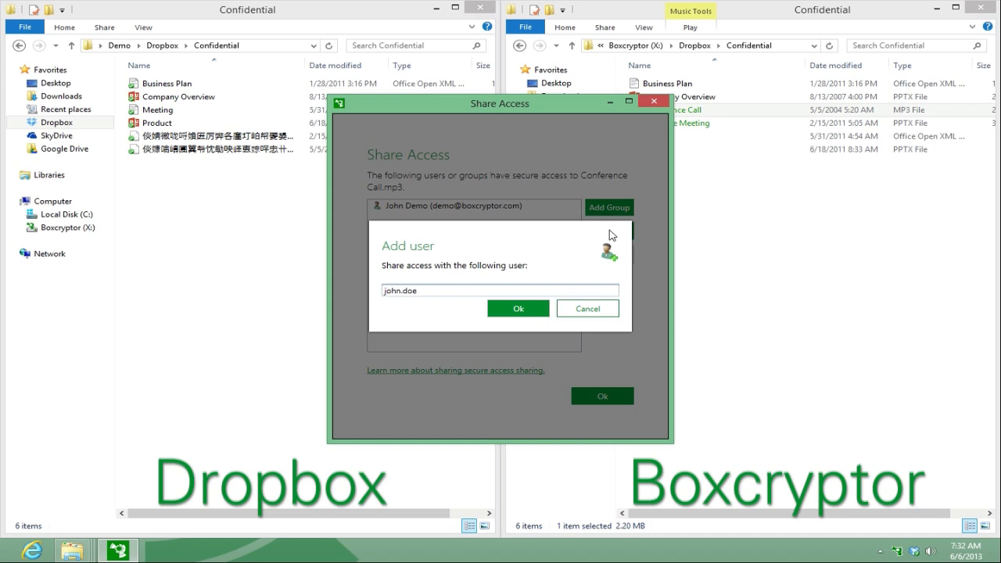
left_click(517, 308)
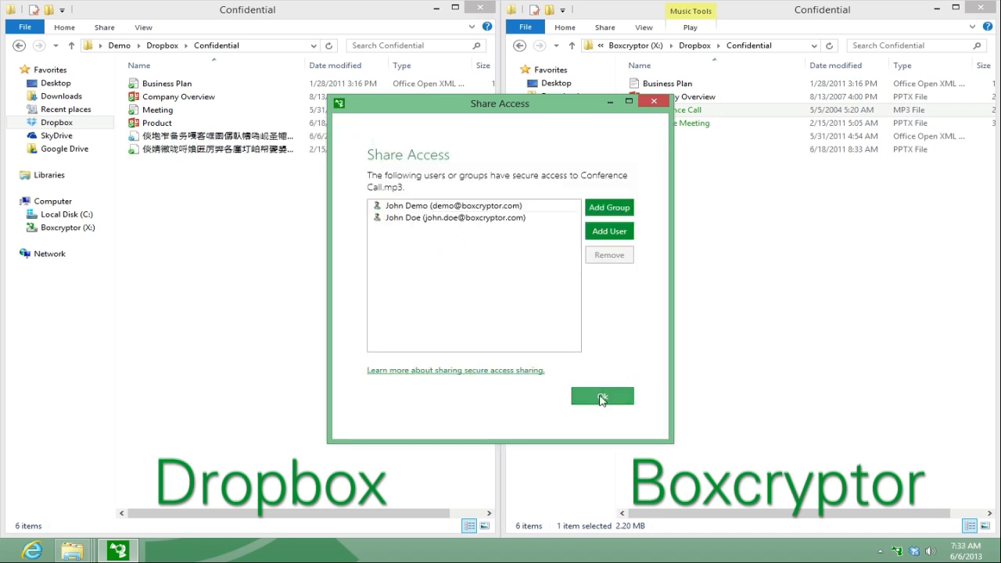
left_click(600, 396)
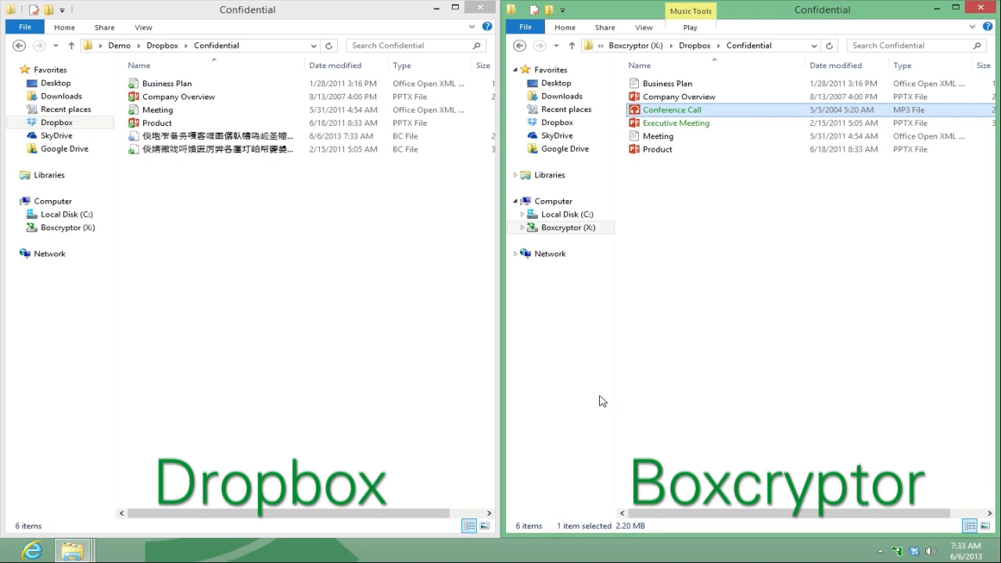
Create a new group named Team in the Groups settings
left_click(913, 551)
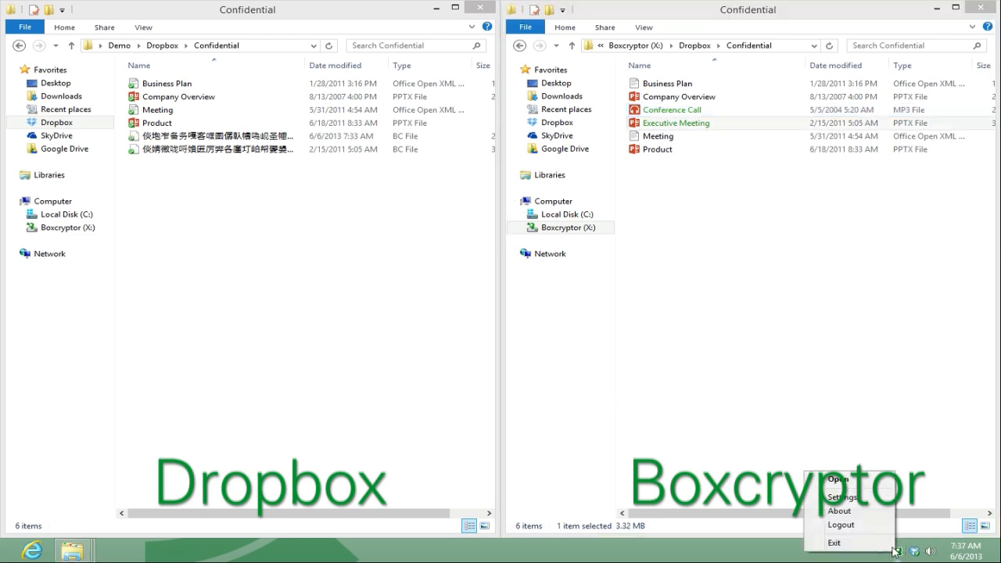
left_click(841, 497)
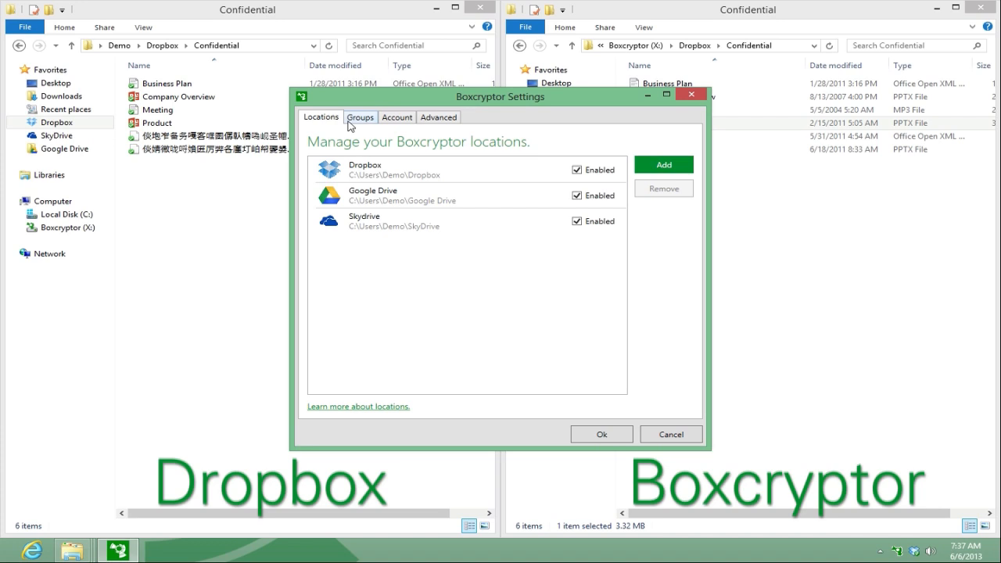
left_click(360, 115)
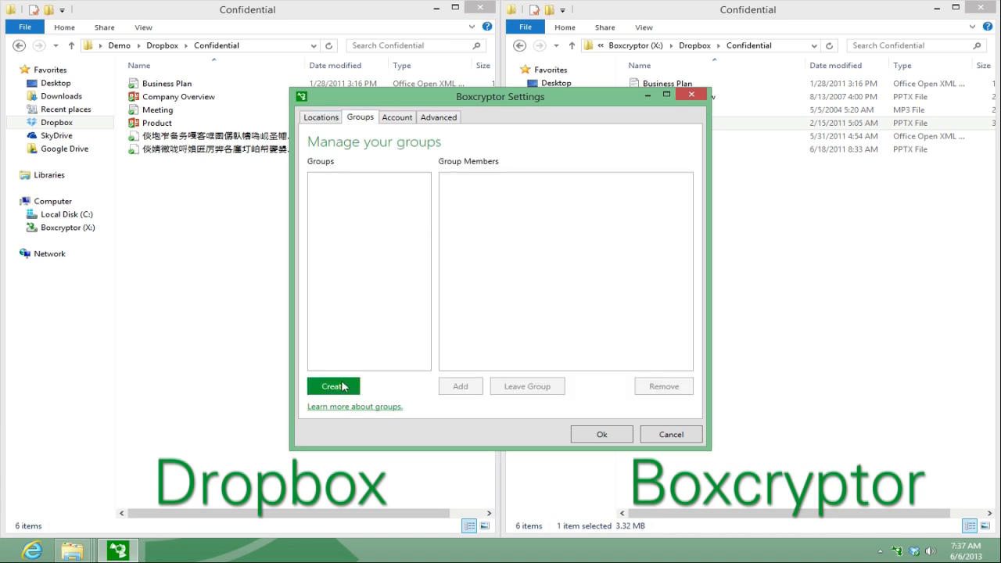
left_click(331, 384)
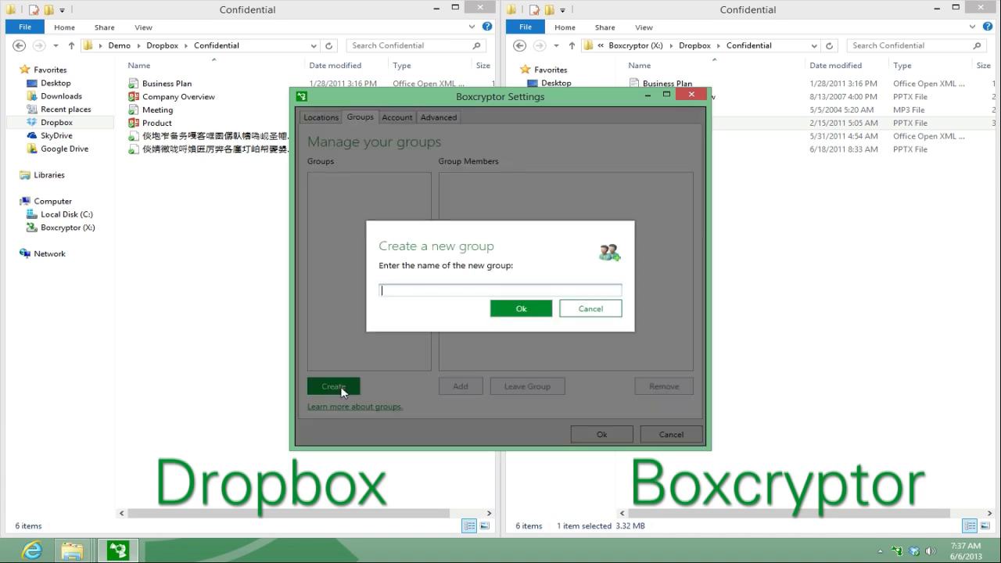
left_click(519, 308)
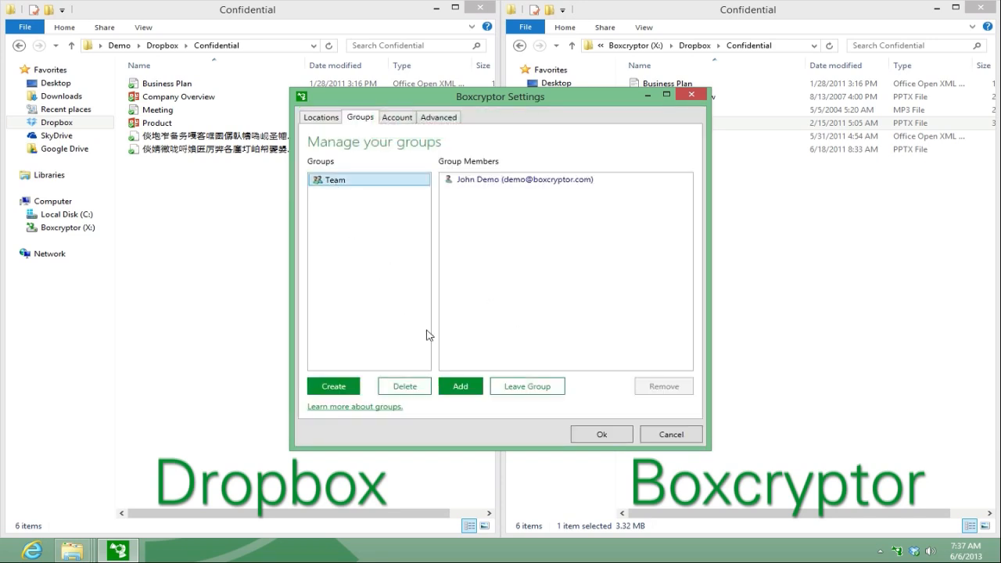
Add a second member so Team holds John Doe and John Demo, keeping the group
left_click(460, 384)
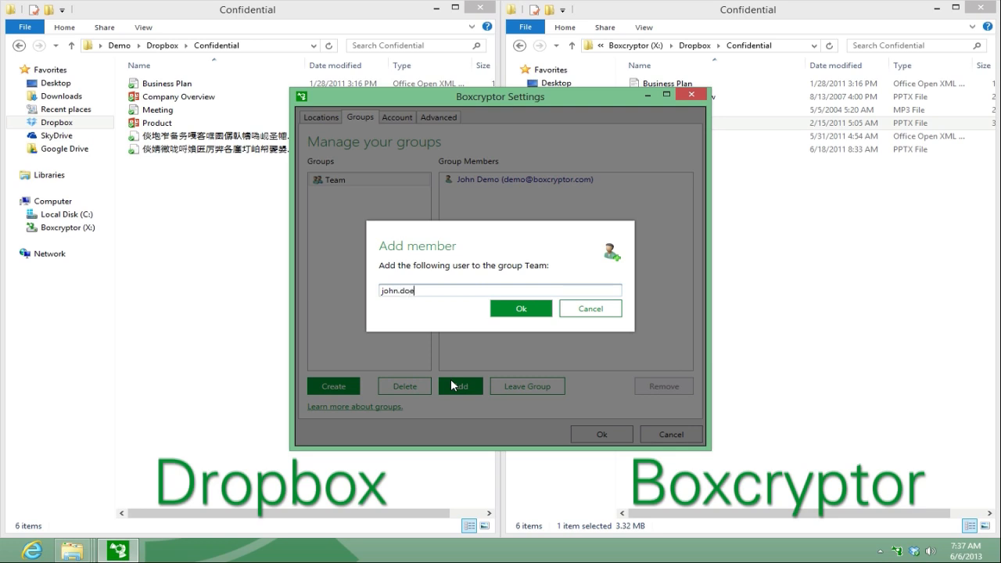
left_click(521, 308)
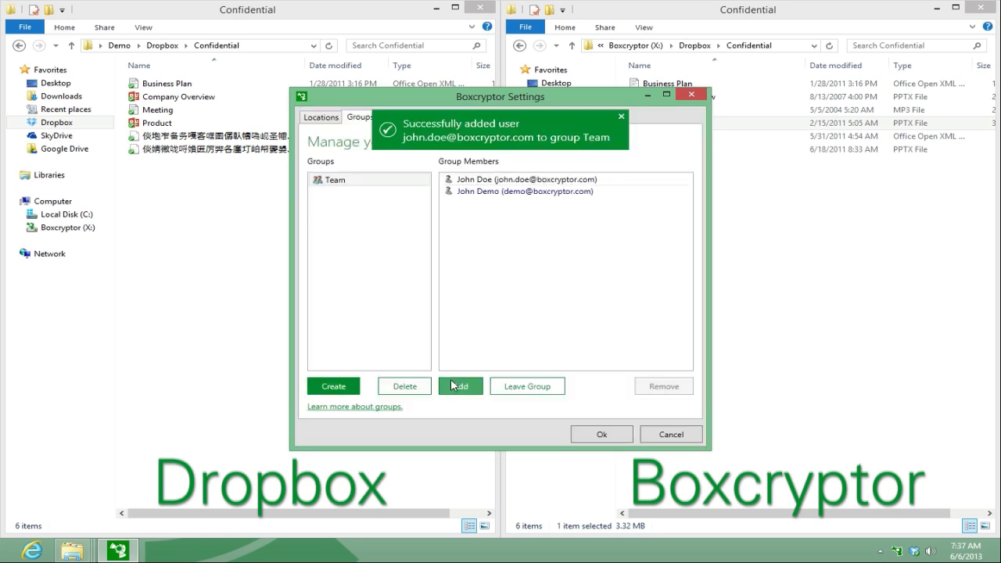
left_click(601, 434)
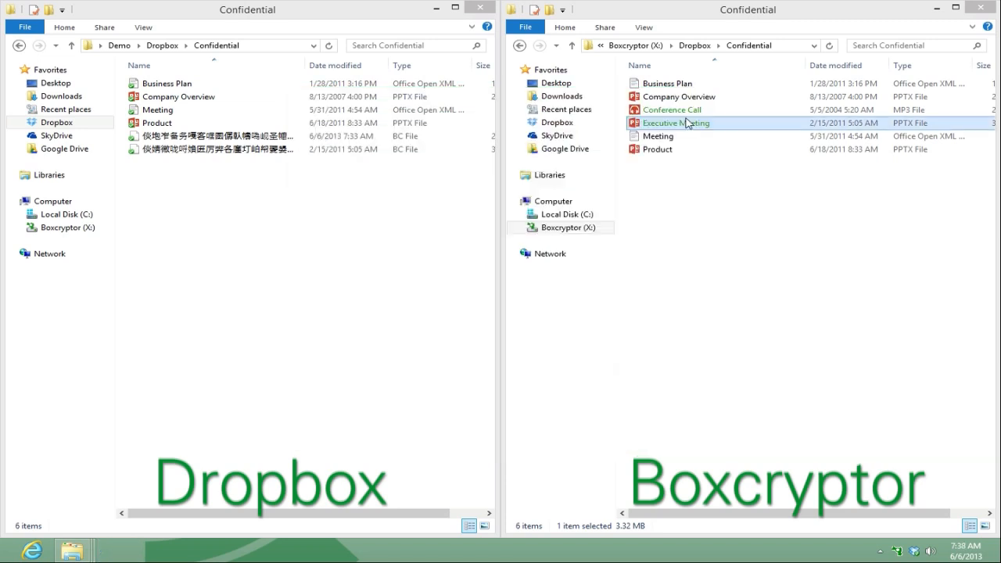
Share access to encrypted Executive Meeting with the Team group
right_click(674, 122)
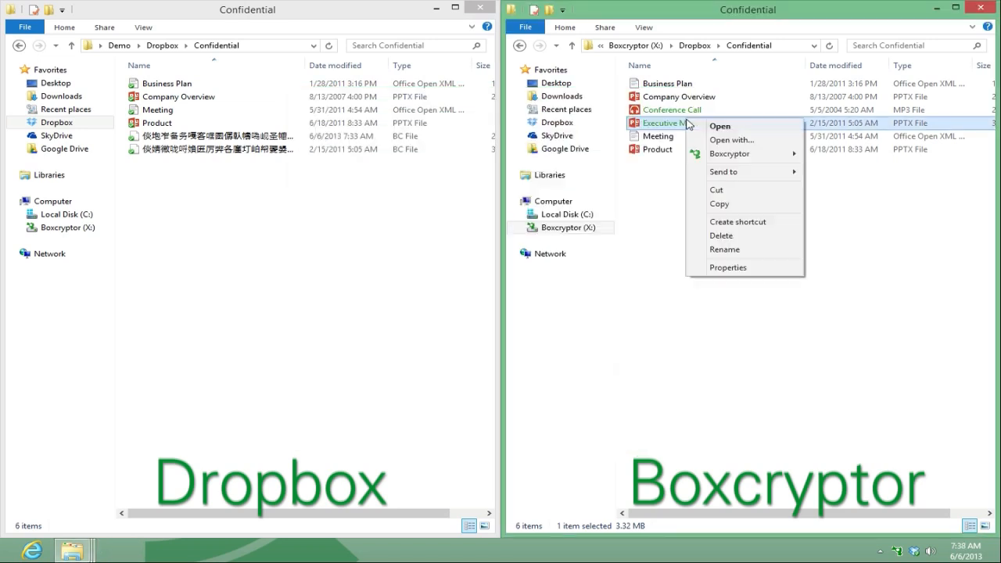
mouse_move(731, 141)
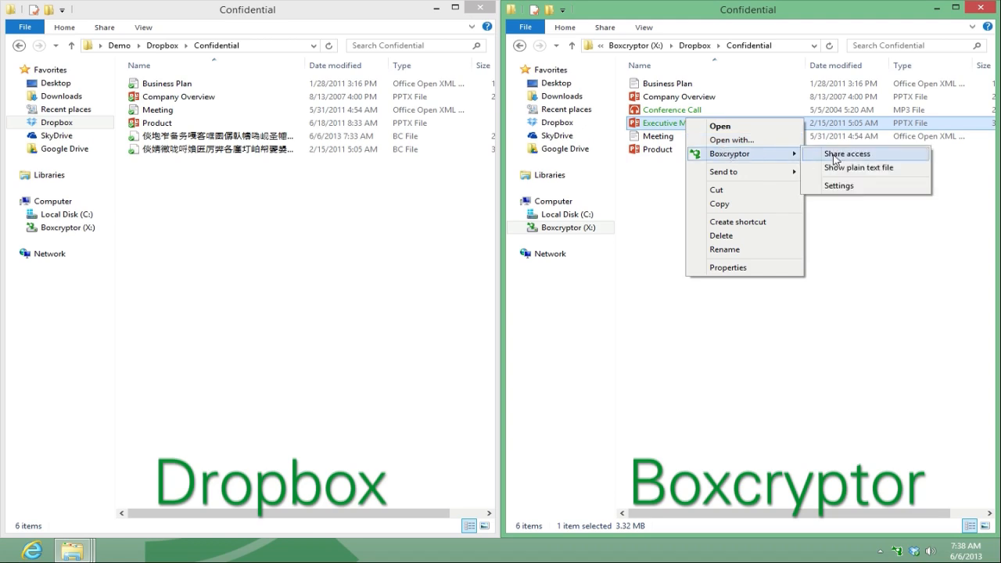
left_click(845, 153)
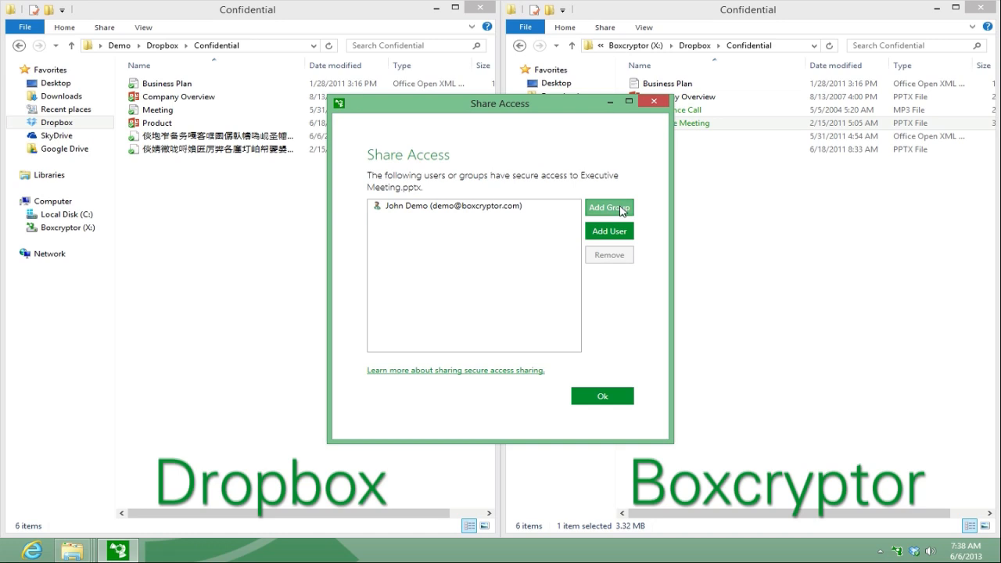
left_click(608, 206)
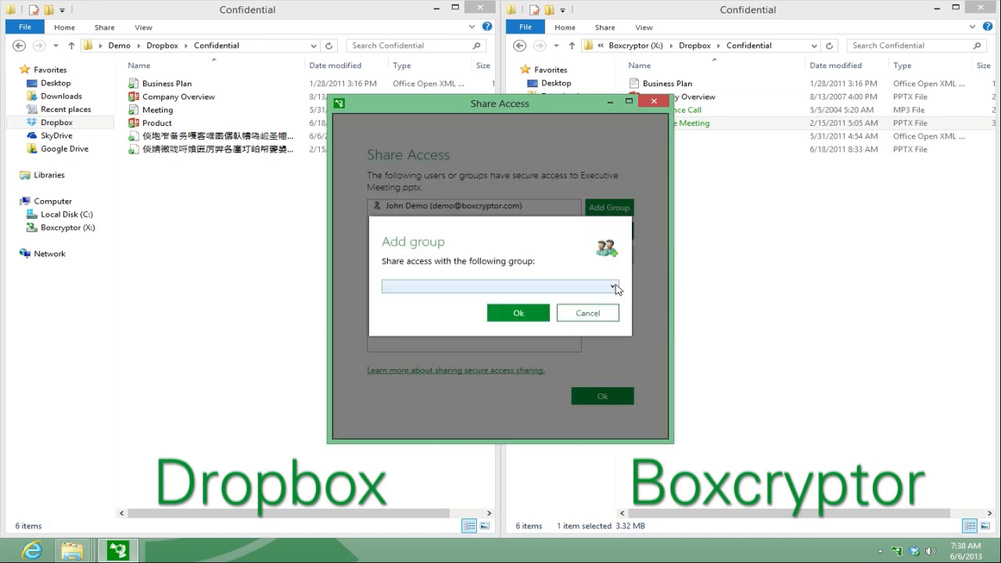
left_click(616, 286)
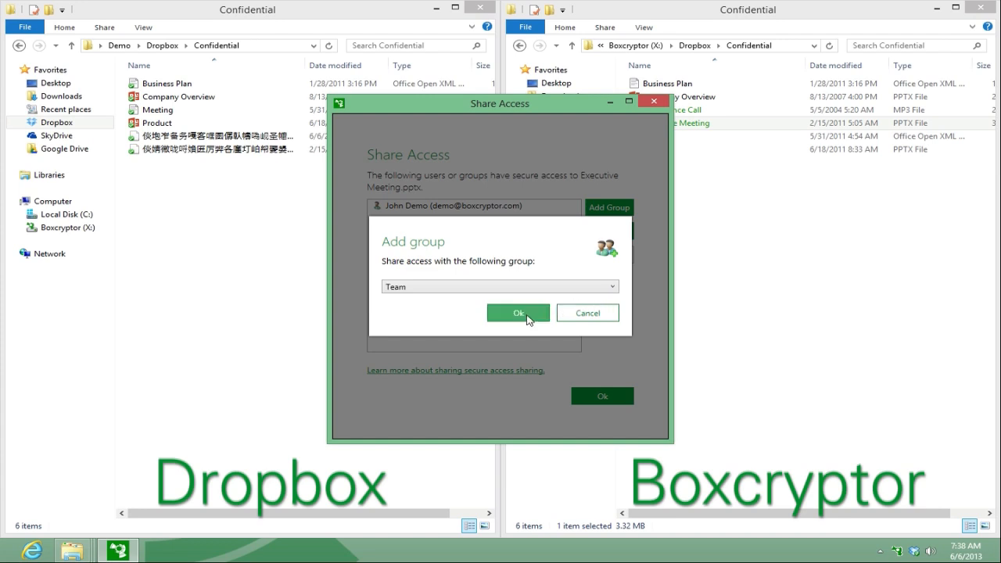
left_click(519, 312)
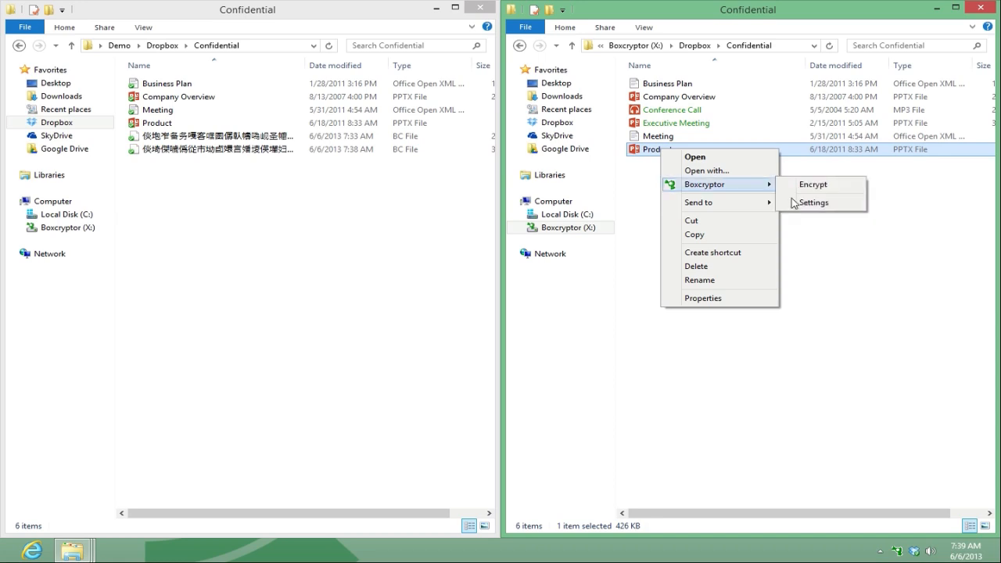
Review the Groups, Account and Advanced tabs of the Boxcryptor settings
left_click(813, 203)
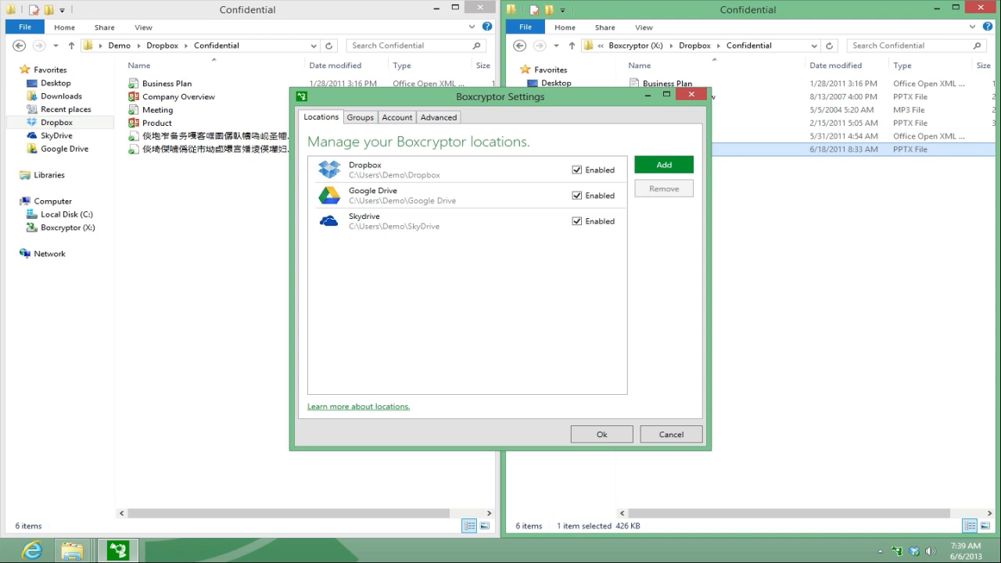
left_click(359, 116)
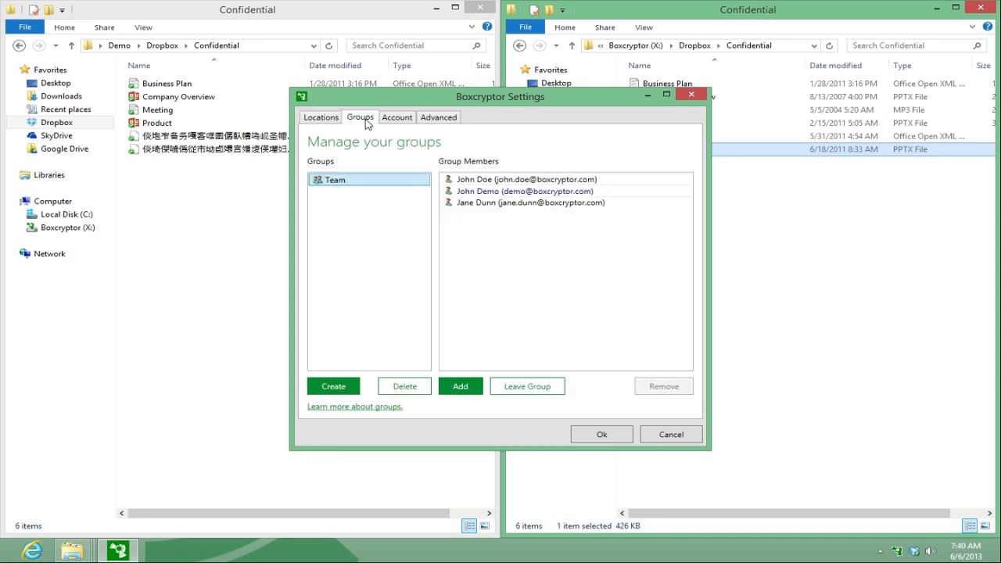
left_click(397, 116)
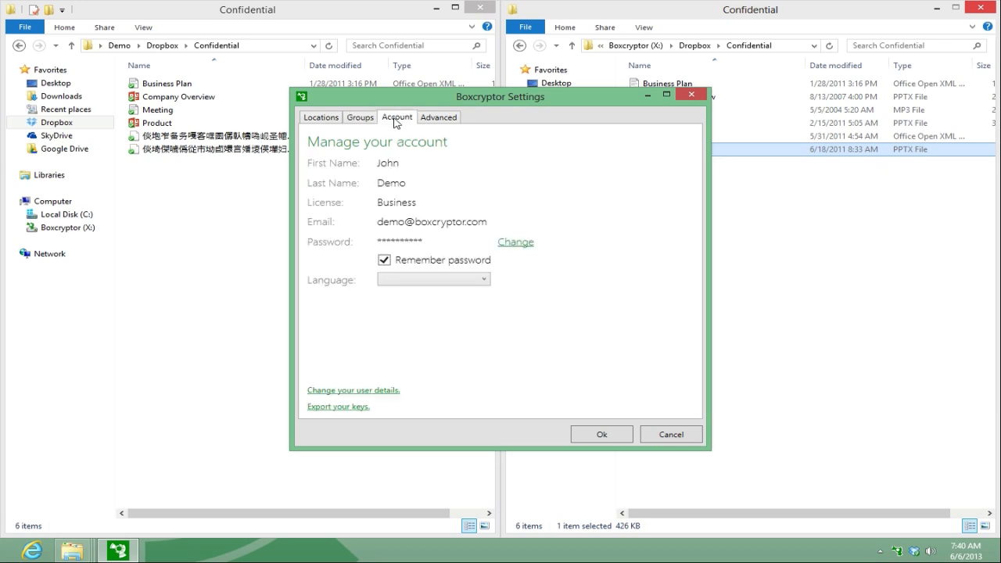
mouse_move(438, 116)
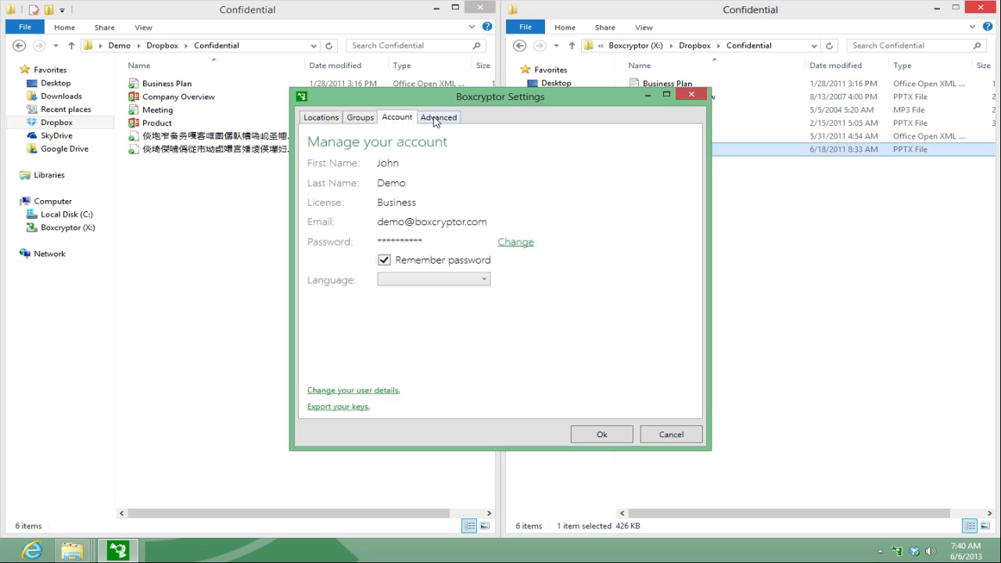
left_click(438, 117)
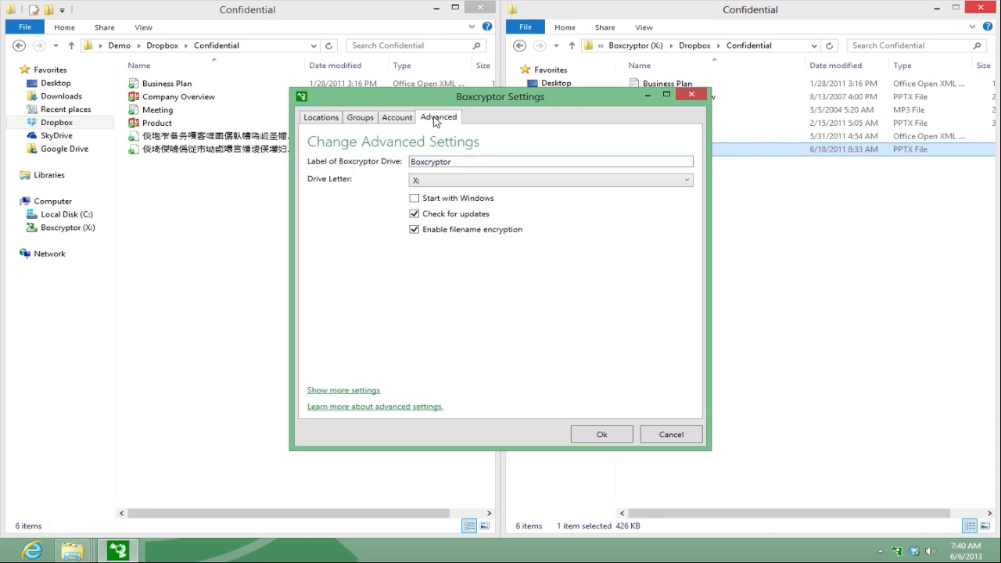